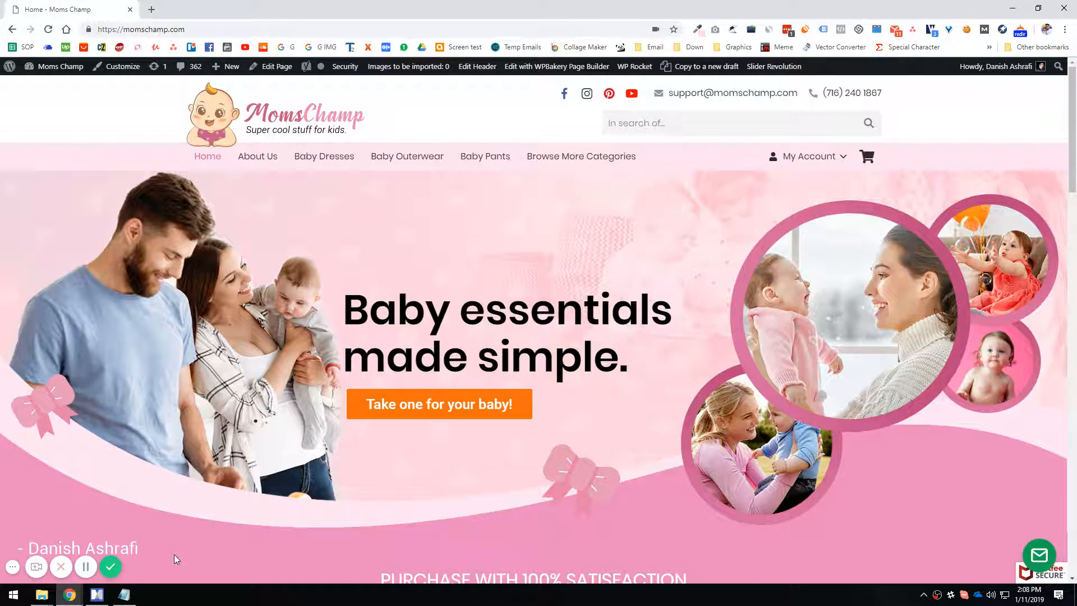
Step: Select the WordPress topic and then 'Get Your Store Ready for Suppliers to View' on the course outline map
{"action": "left_click", "coordinate": [96, 594]}
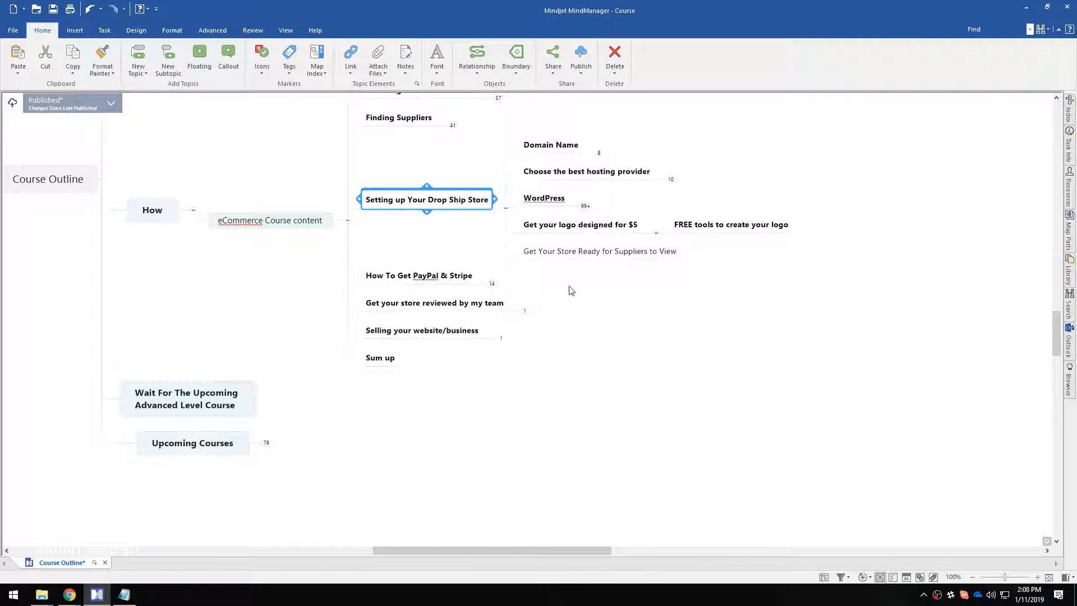
{"action": "left_click", "coordinate": [598, 250]}
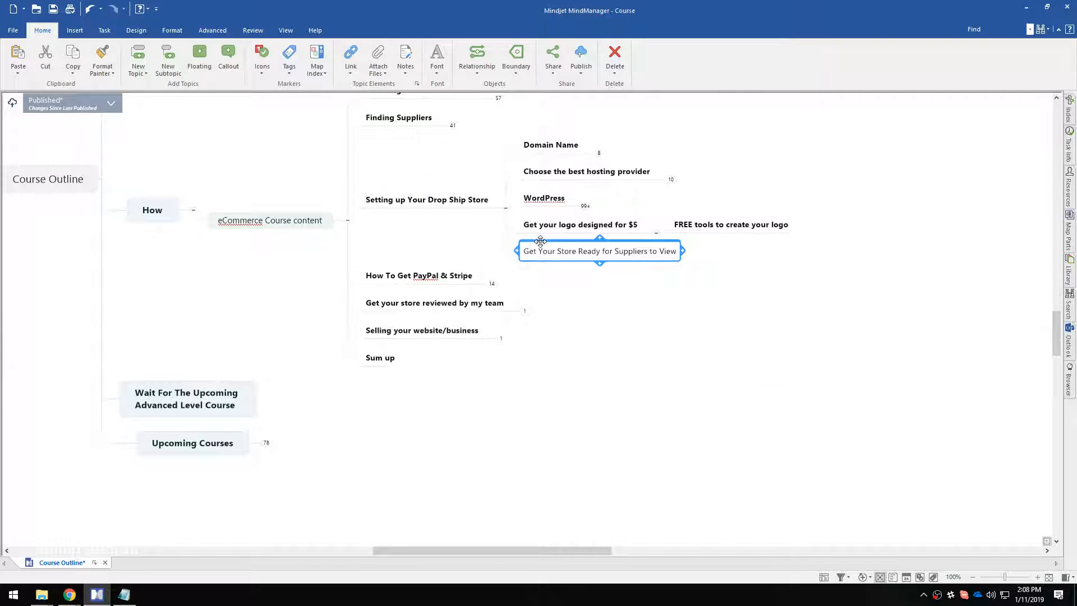
{"action": "scroll", "scroll_direction": "up", "scroll_amount": 3}
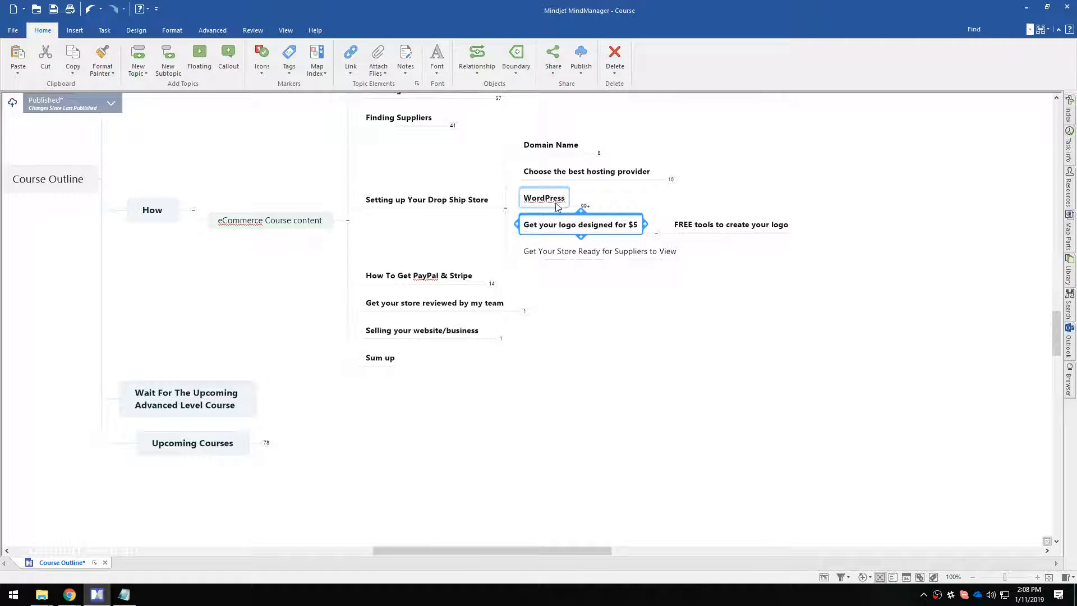
{"action": "left_click", "coordinate": [542, 197]}
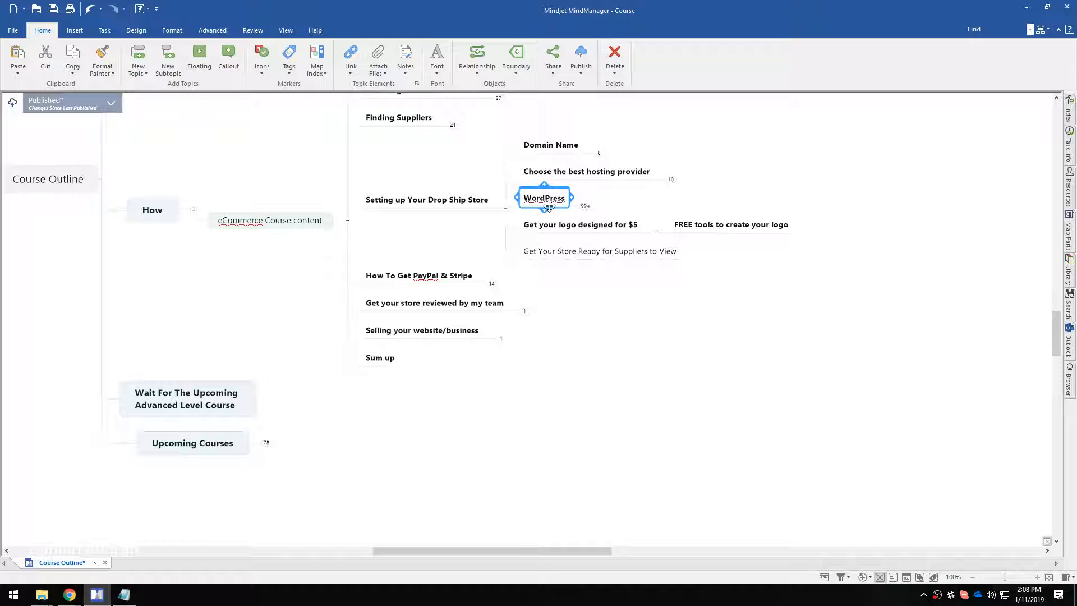
{"action": "left_click", "coordinate": [599, 250]}
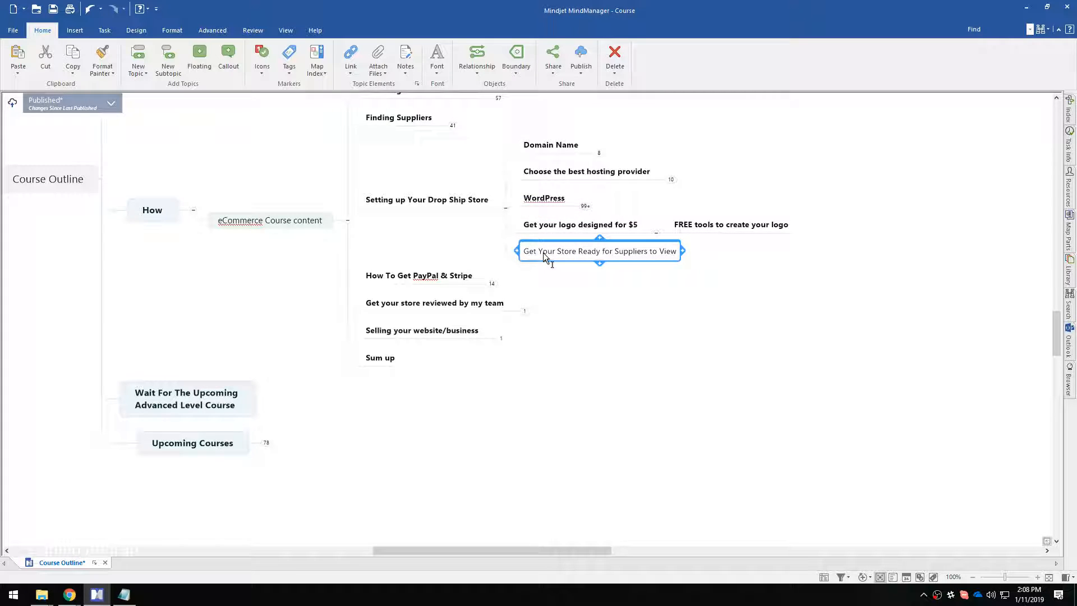
{"action": "mouse_move", "coordinate": [68, 595]}
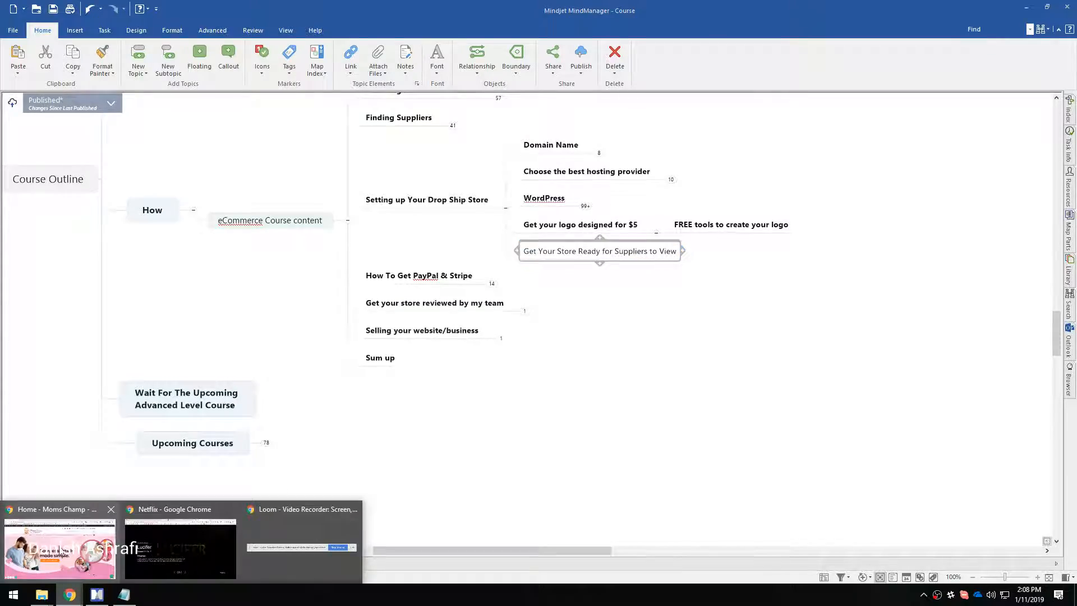
Step: Browse the MomsChamp homepage's product listings, trust badges and baby-category menu, ending back at the top
{"action": "left_click", "coordinate": [58, 549]}
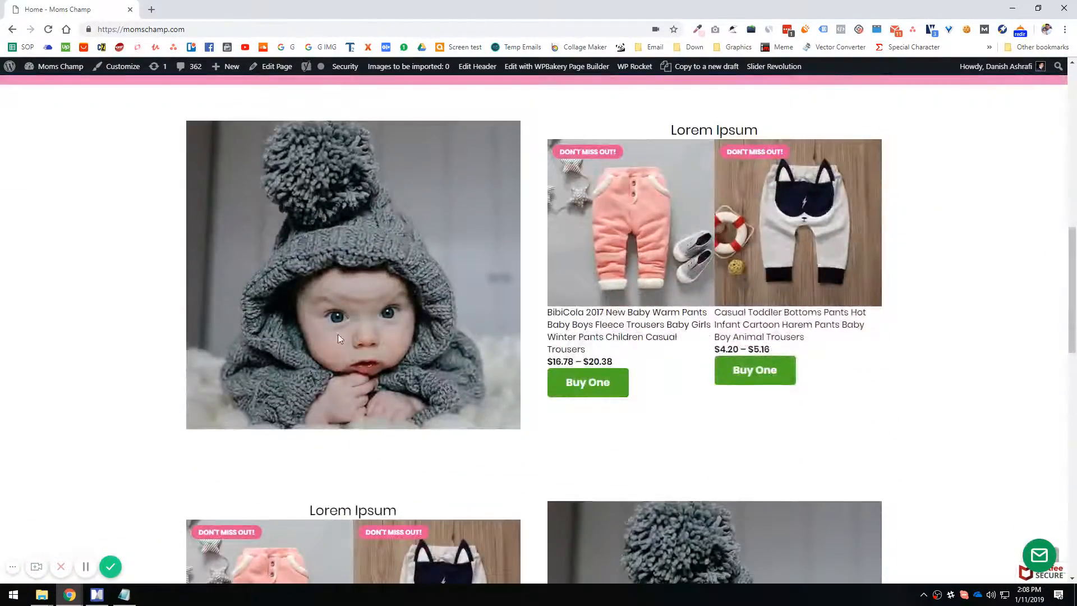
{"action": "scroll", "scroll_direction": "down", "scroll_amount": 3}
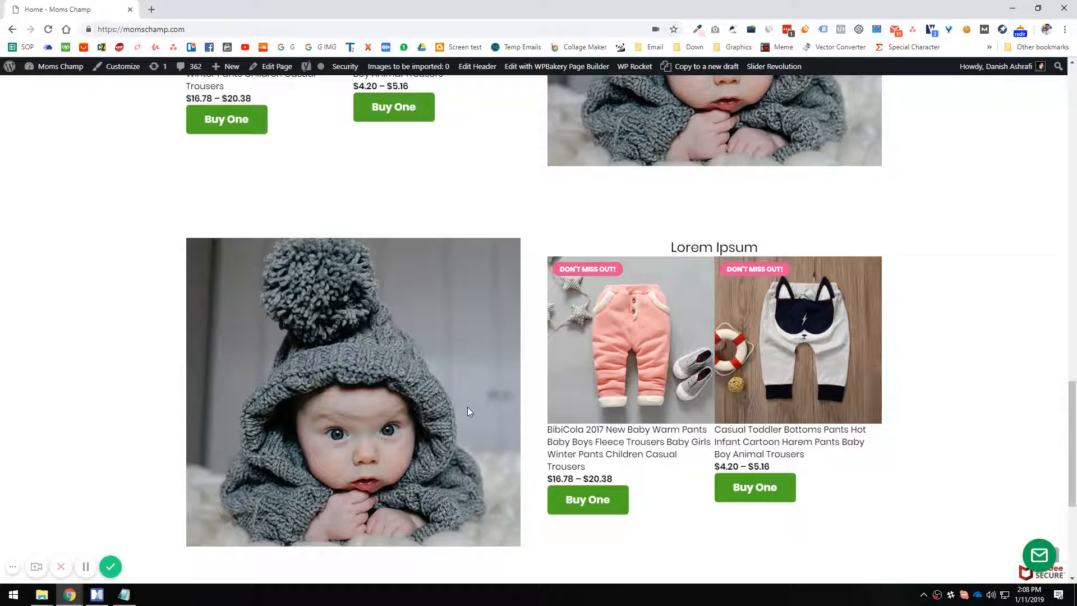
{"action": "scroll", "scroll_direction": "down", "scroll_amount": 3}
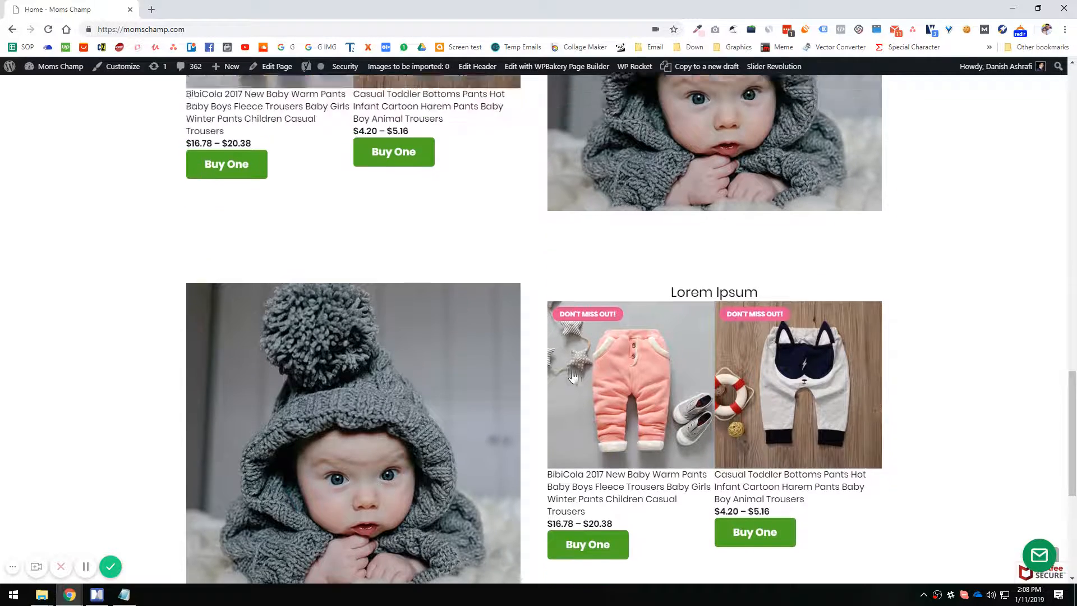
{"action": "scroll", "scroll_direction": "down", "scroll_amount": 3}
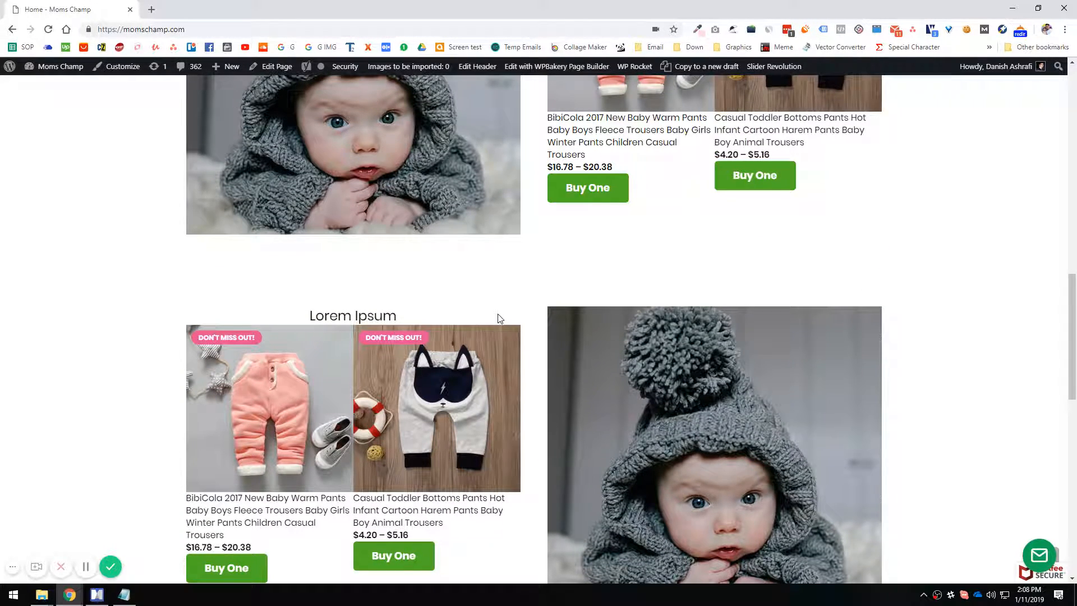
{"action": "scroll", "scroll_direction": "up", "scroll_amount": 3}
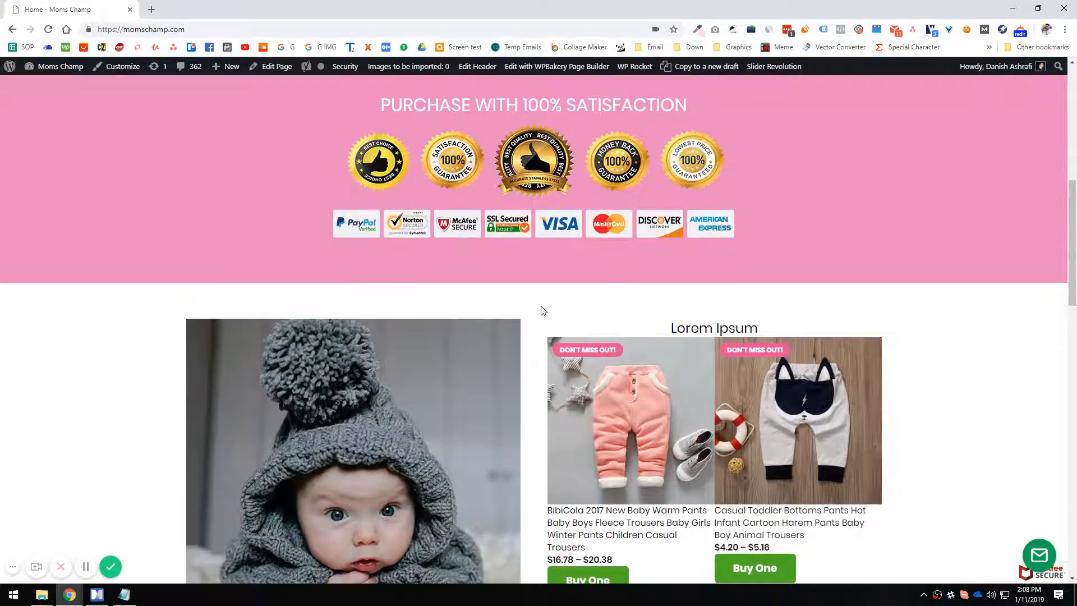
{"action": "scroll", "scroll_direction": "up", "scroll_amount": 3}
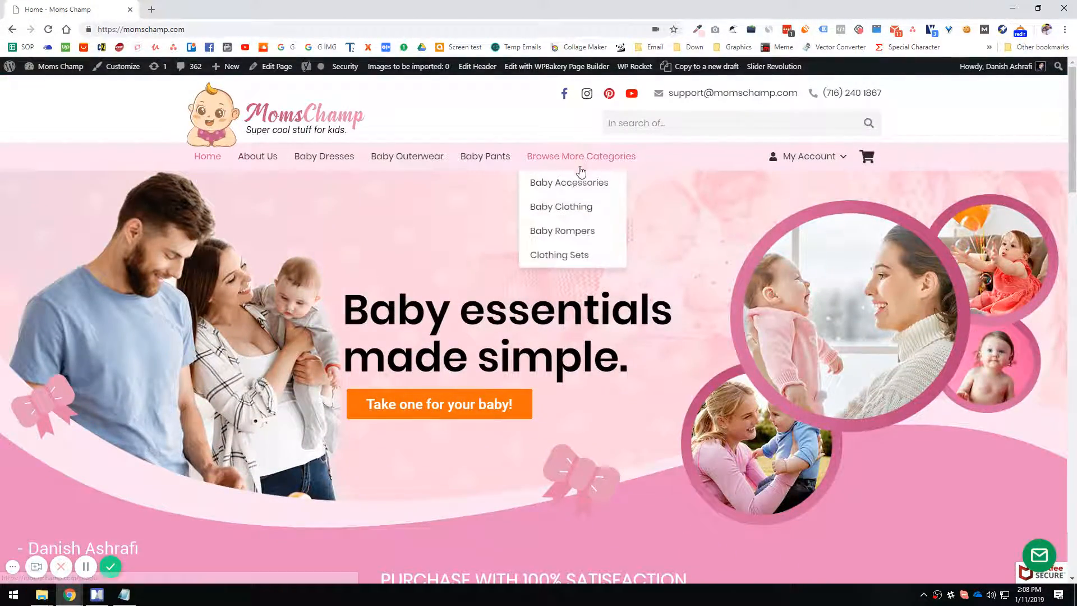
{"action": "mouse_move", "coordinate": [840, 163]}
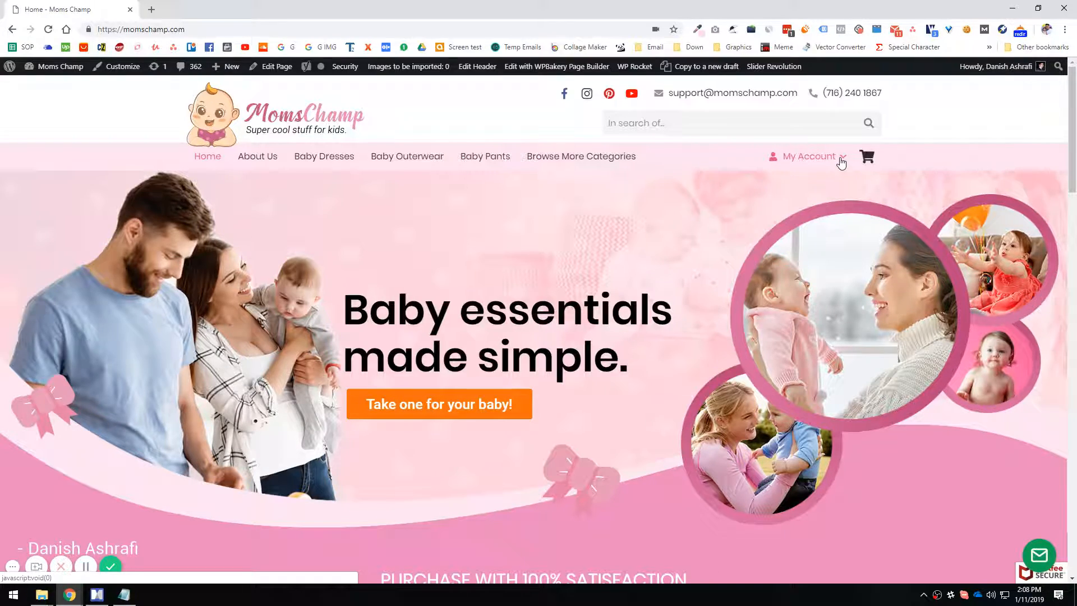
{"action": "left_click", "coordinate": [806, 156]}
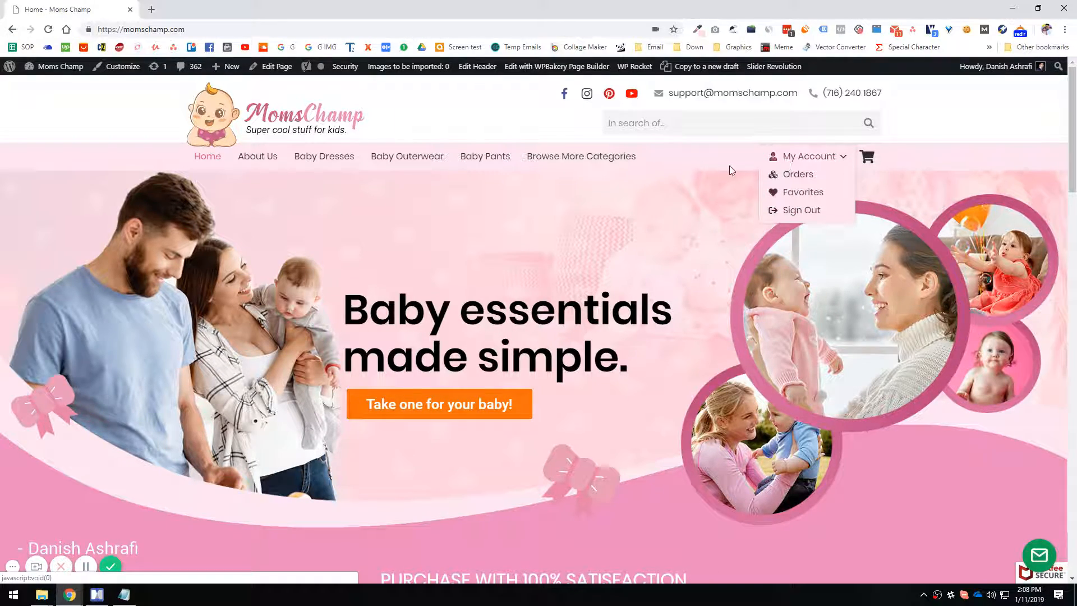
{"action": "scroll", "scroll_direction": "down", "scroll_amount": 3}
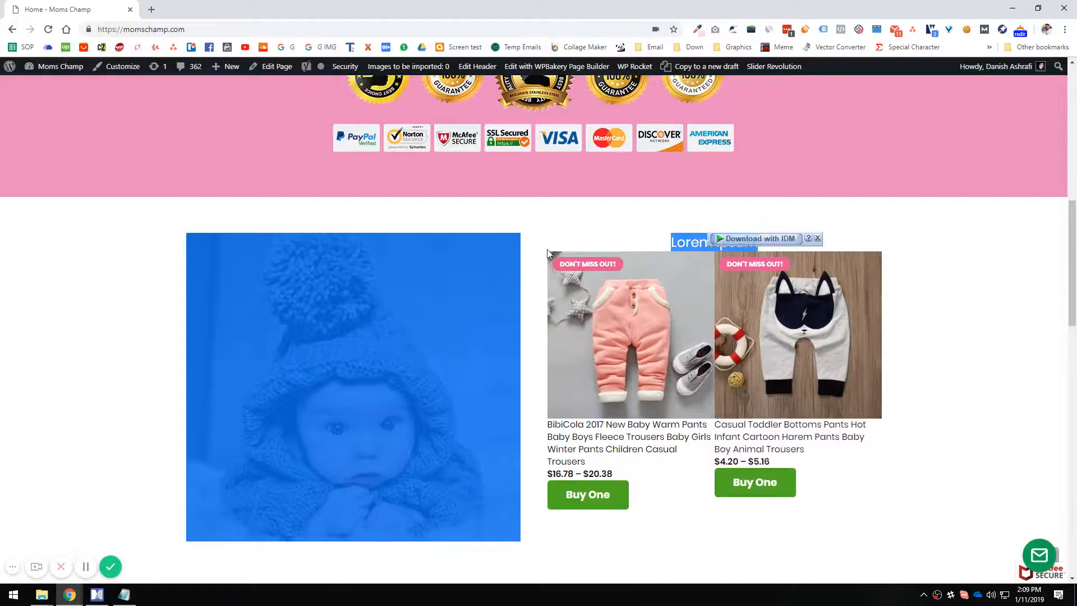
{"action": "scroll", "scroll_direction": "down", "scroll_amount": 3}
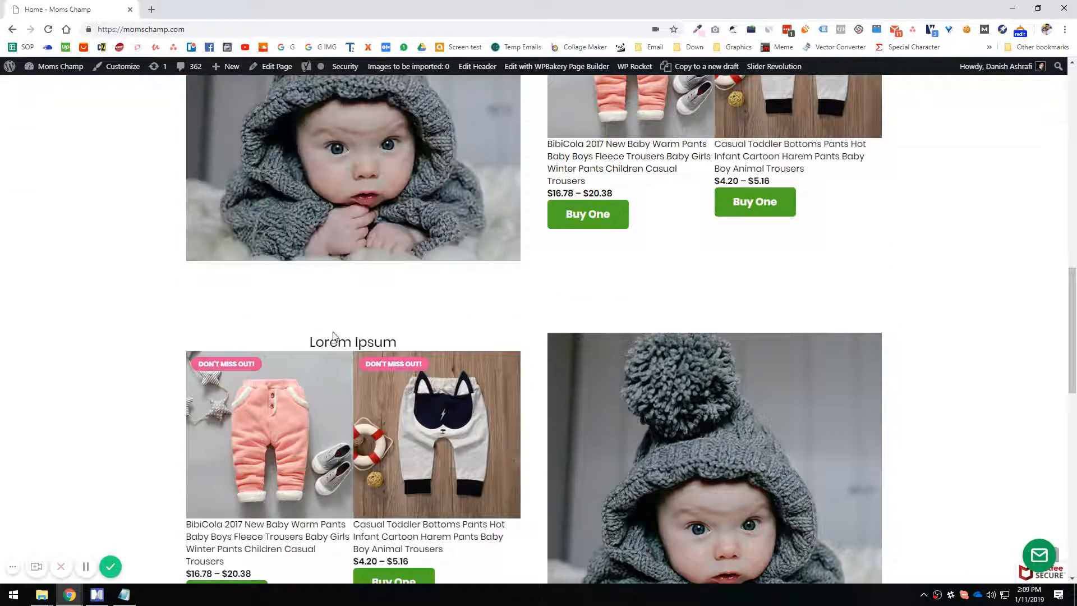
{"action": "scroll", "scroll_direction": "up", "scroll_amount": 3}
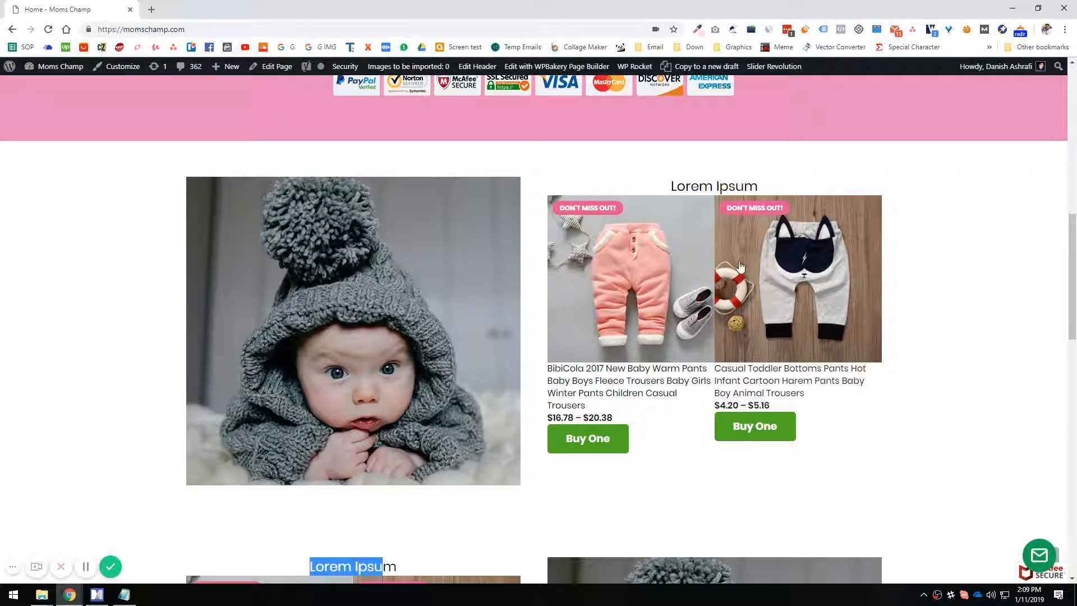
{"action": "scroll", "scroll_direction": "down", "scroll_amount": 3}
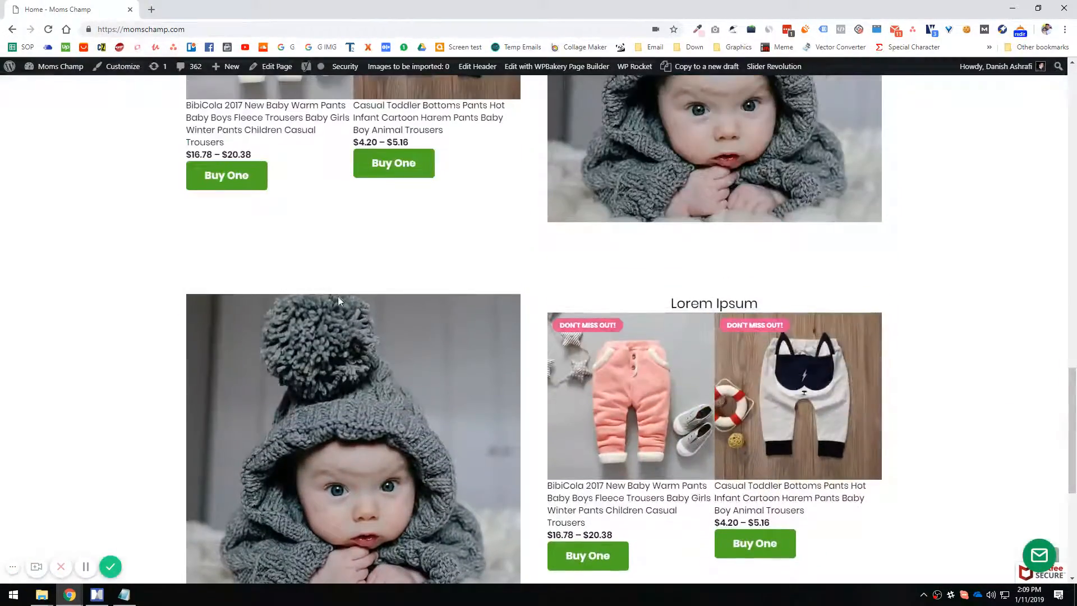
{"action": "scroll", "scroll_direction": "up", "scroll_amount": 3}
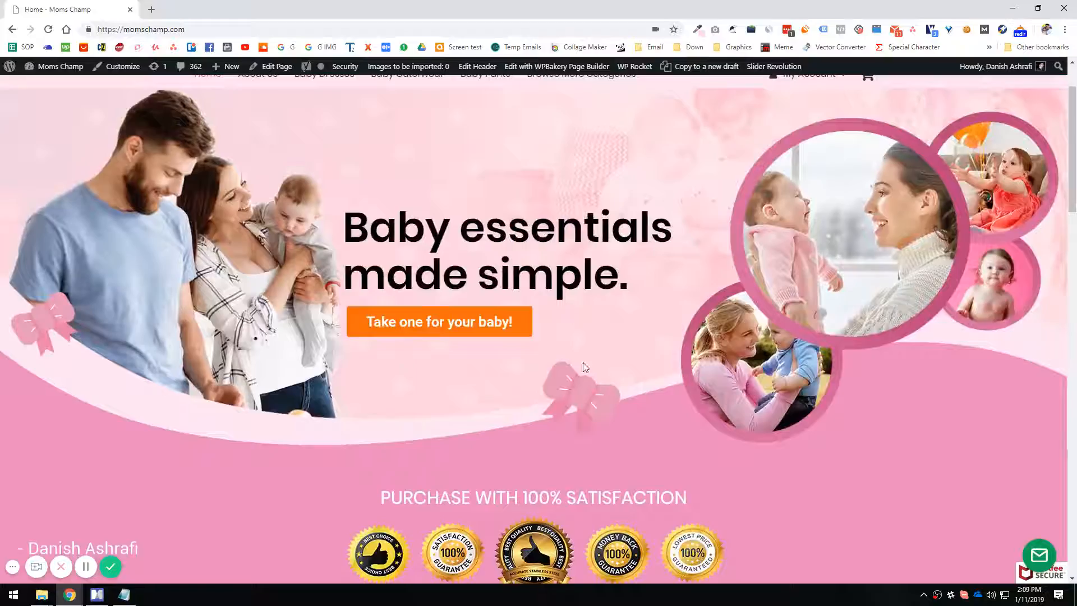
{"action": "scroll", "scroll_direction": "down", "scroll_amount": 3}
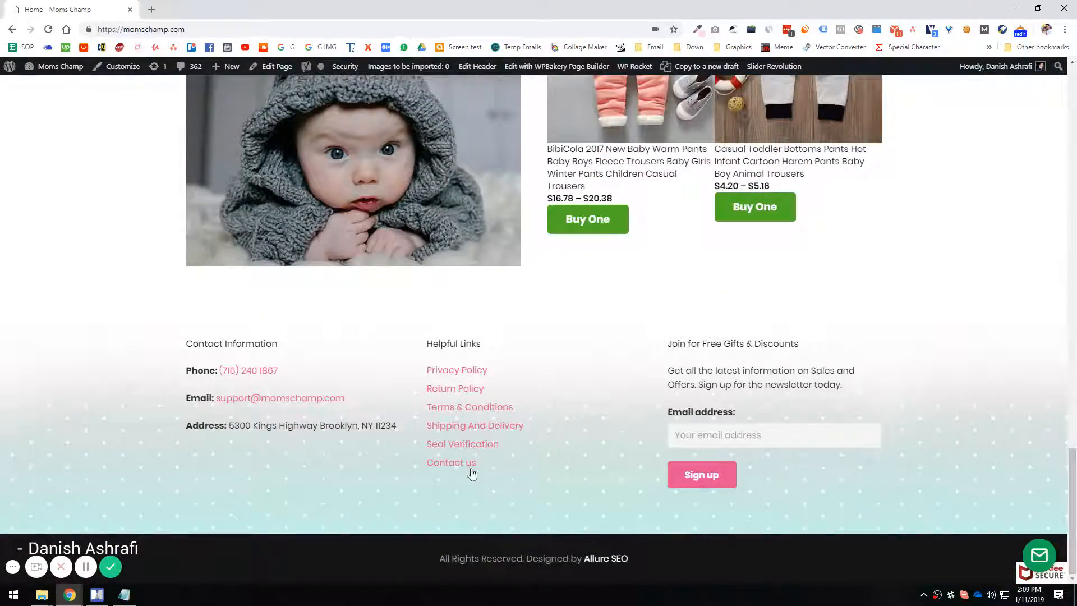
{"action": "scroll", "scroll_direction": "up", "scroll_amount": 3}
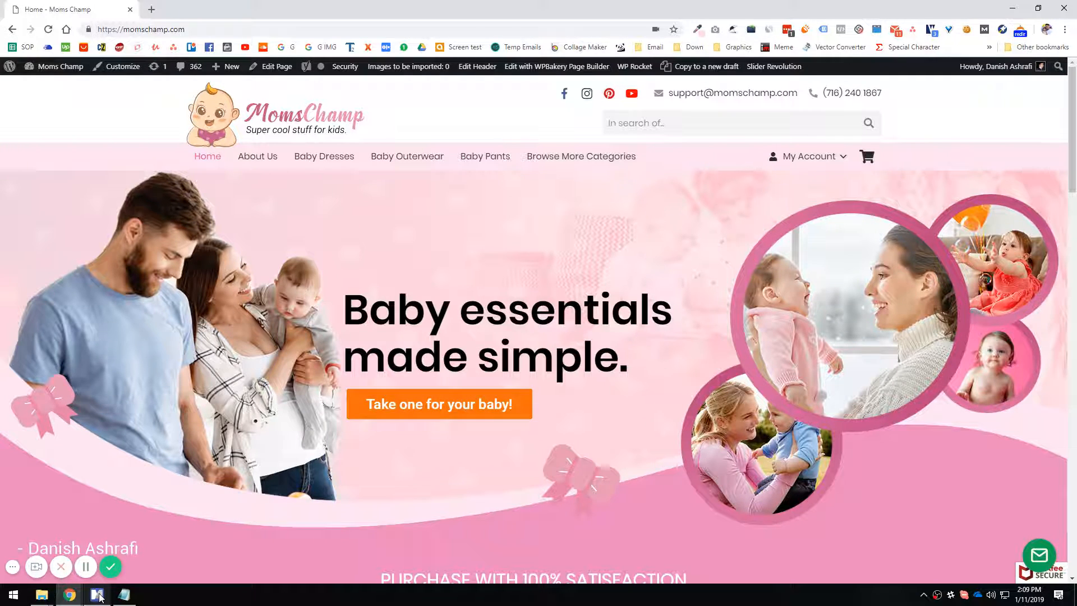
Step: Switch back to the MindManager course outline map at the supplier-readiness topic
{"action": "left_click", "coordinate": [97, 595]}
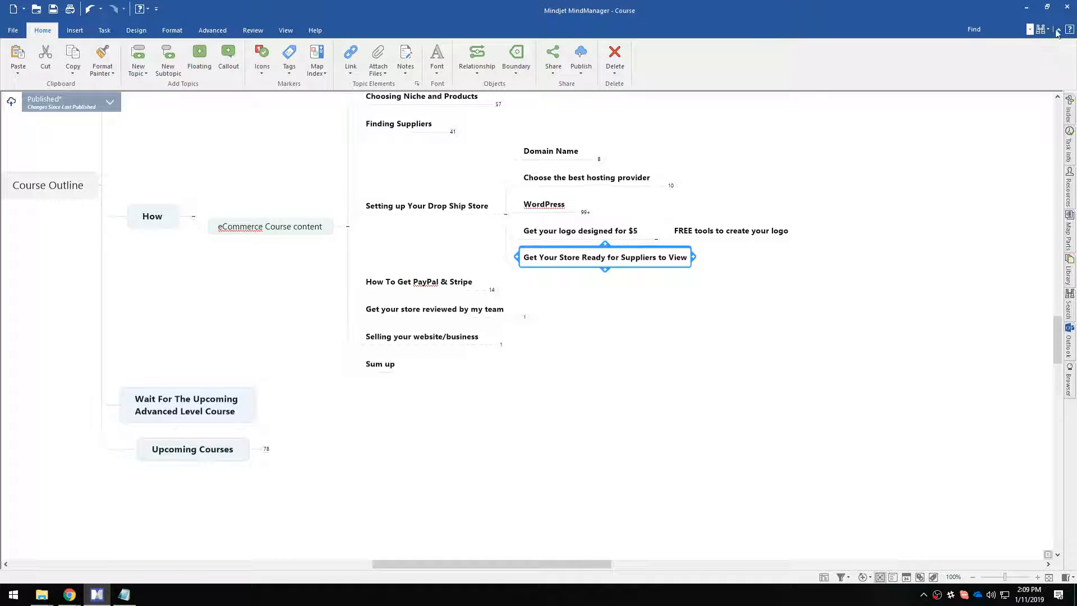
Step: Review the MomsChamp homepage down to the footer's helpful links and back to the hero banner
{"action": "left_click", "coordinate": [69, 595]}
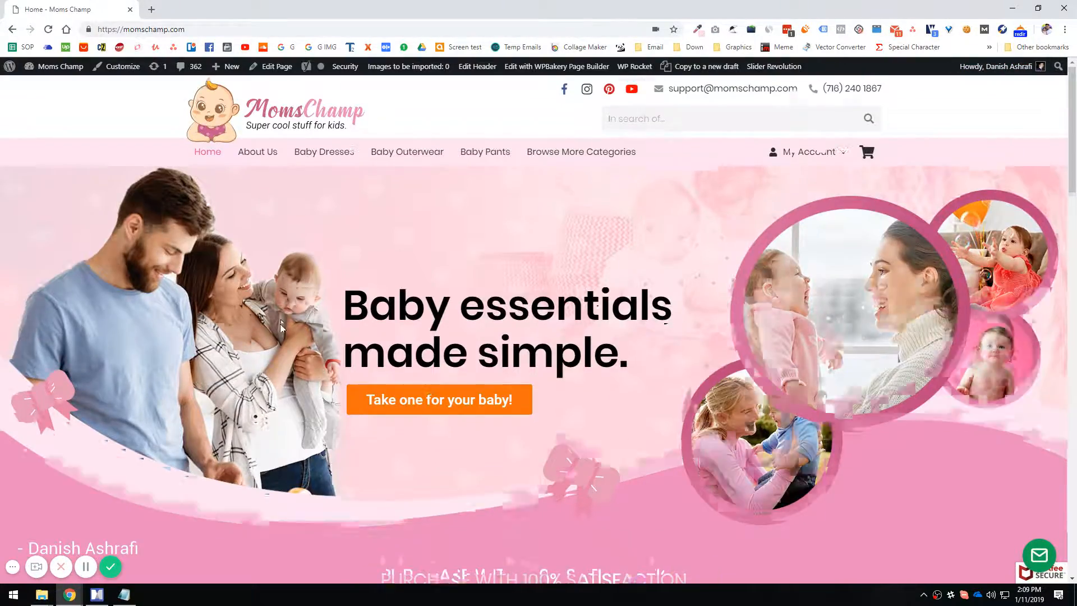
{"action": "scroll", "scroll_direction": "down", "scroll_amount": 3}
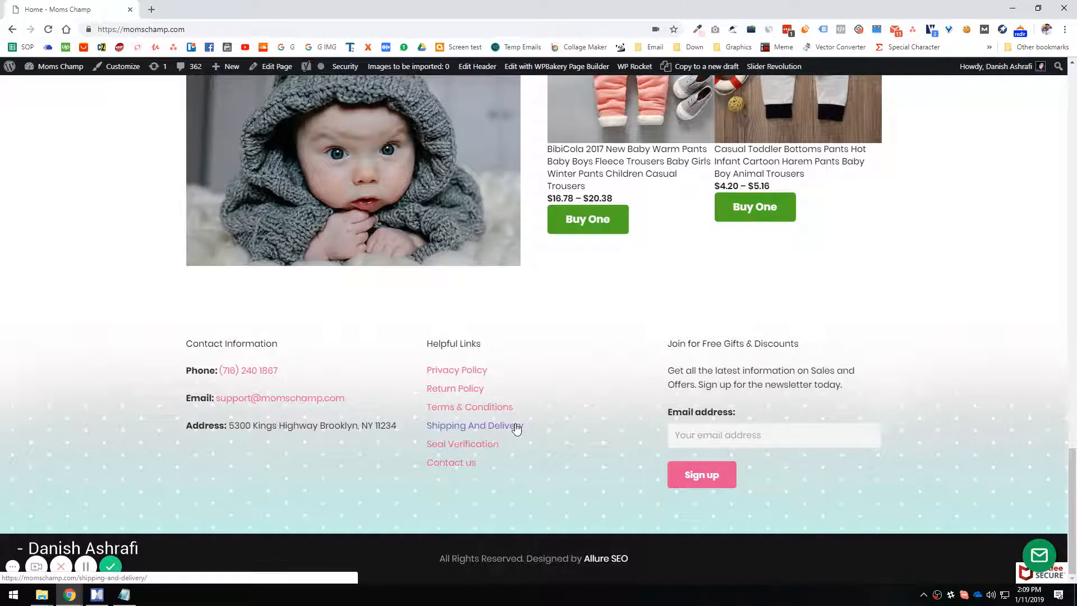
{"action": "scroll", "scroll_direction": "up", "scroll_amount": 3}
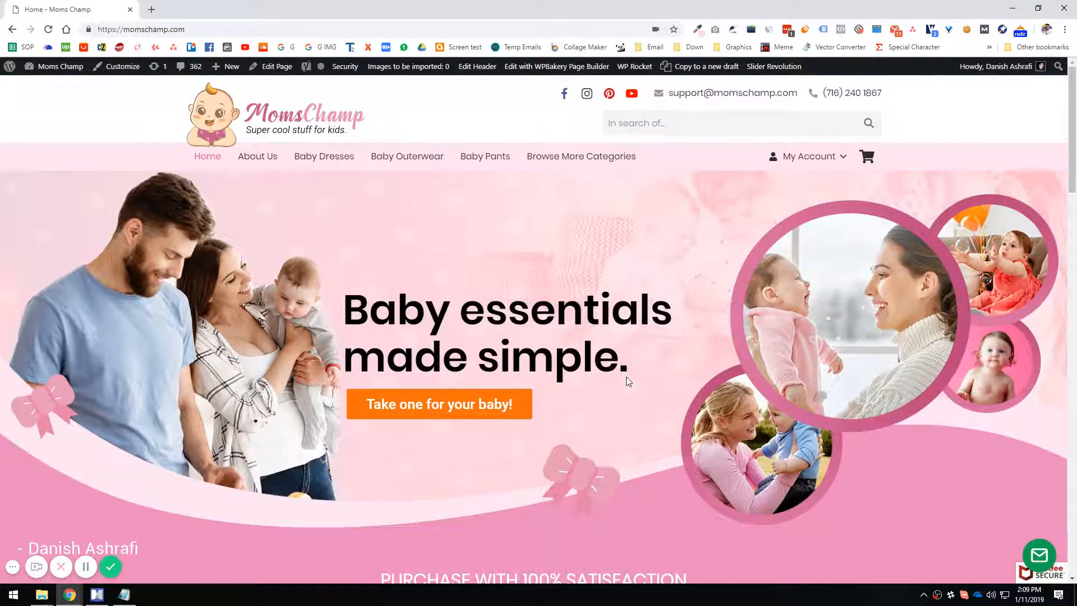
{"action": "mouse_move", "coordinate": [355, 325]}
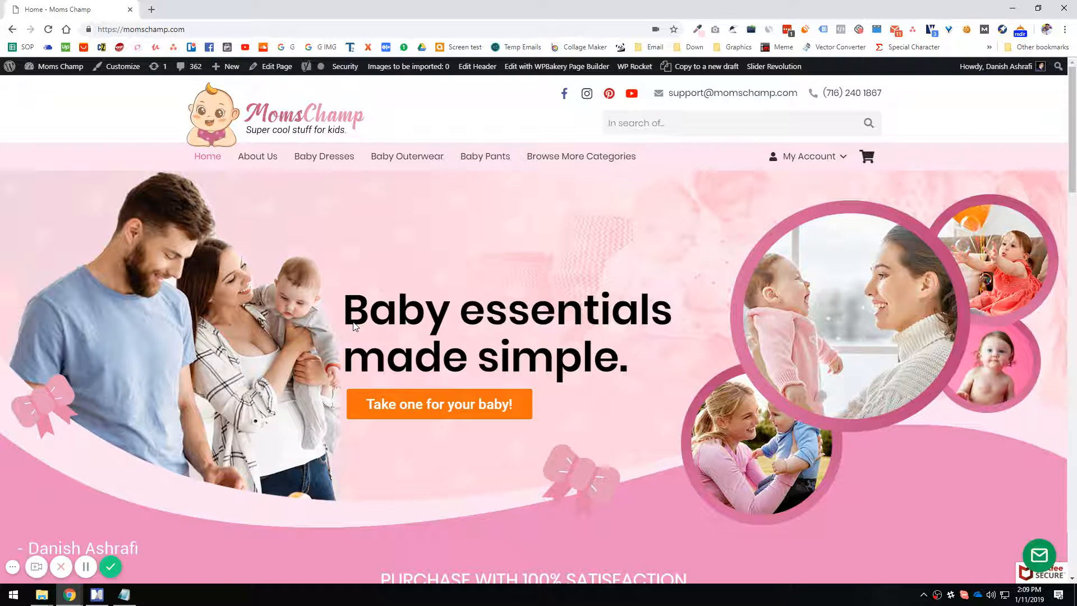